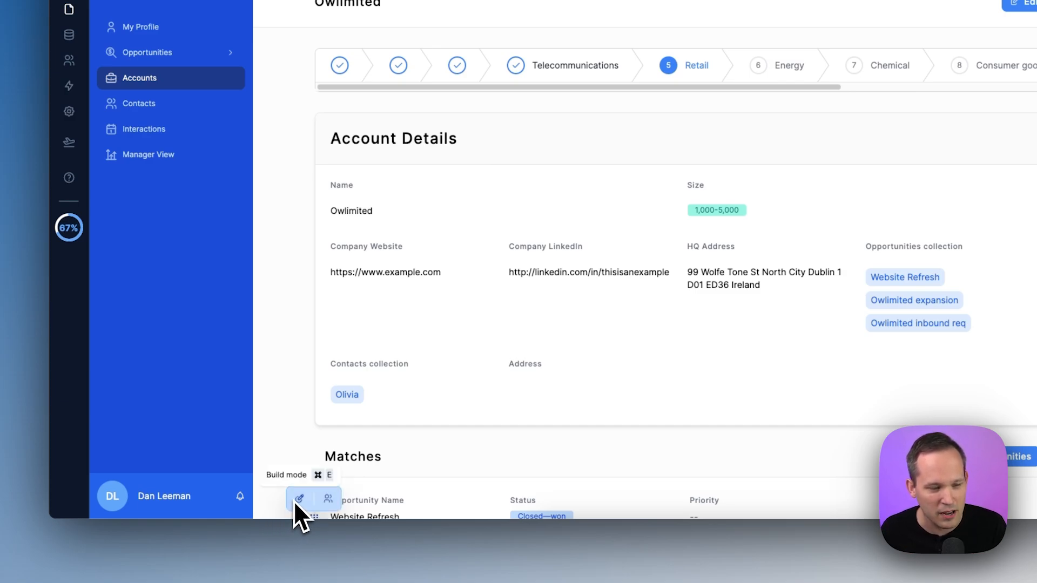
# Step: Enter build mode on the Owlimited account record page to edit its layout
pyautogui.click(327, 499)
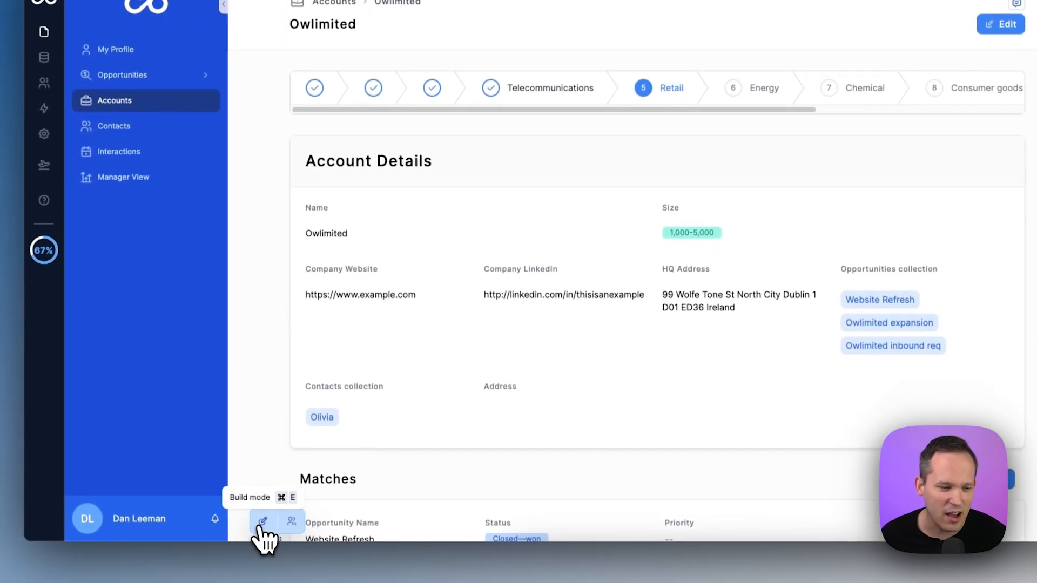
pyautogui.click(261, 521)
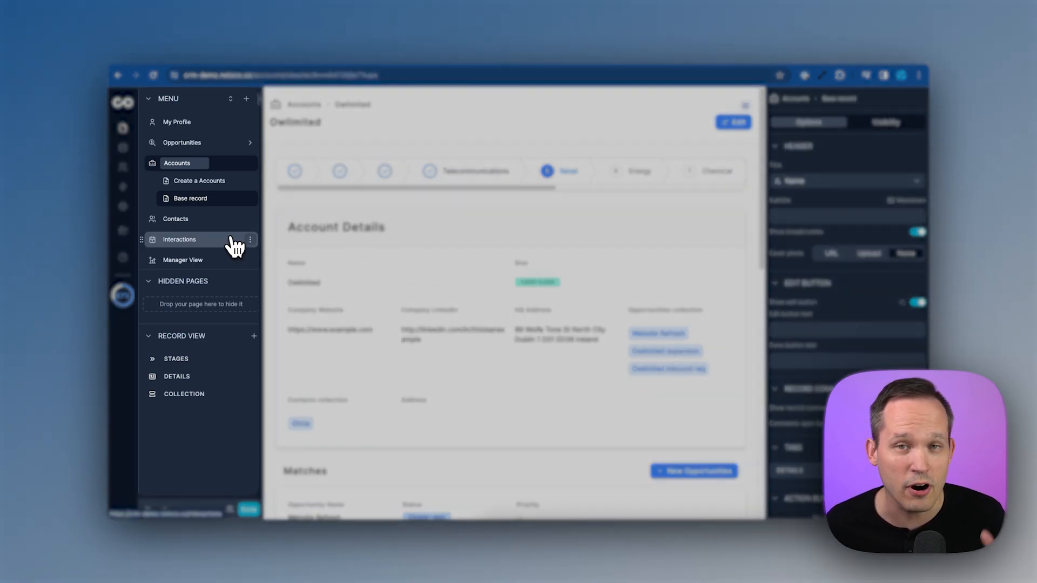
pyautogui.moveTo(178, 224)
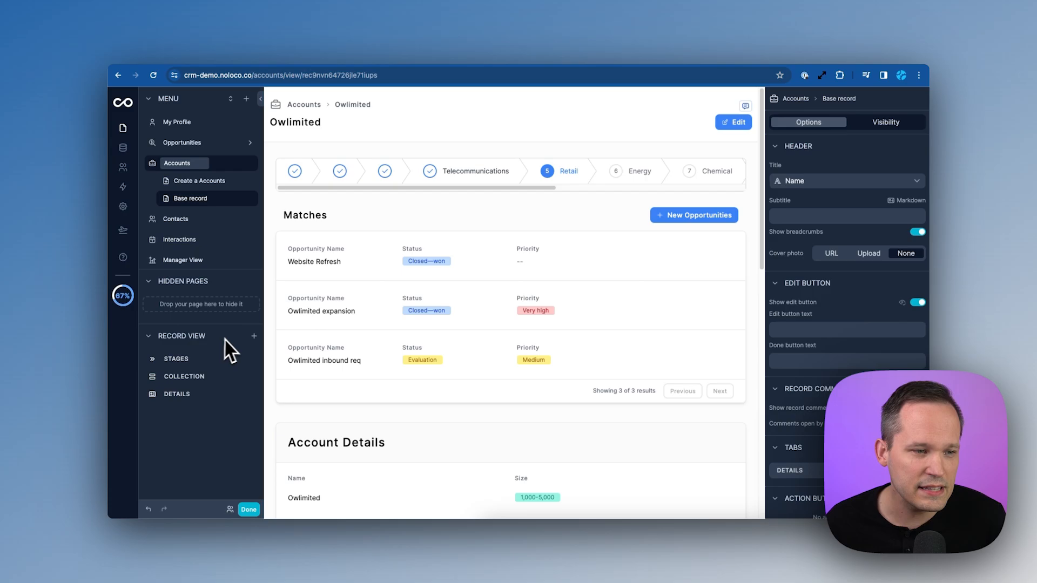
# Step: Select the Matches collection and bring up the choices for adding a record page section
pyautogui.click(254, 336)
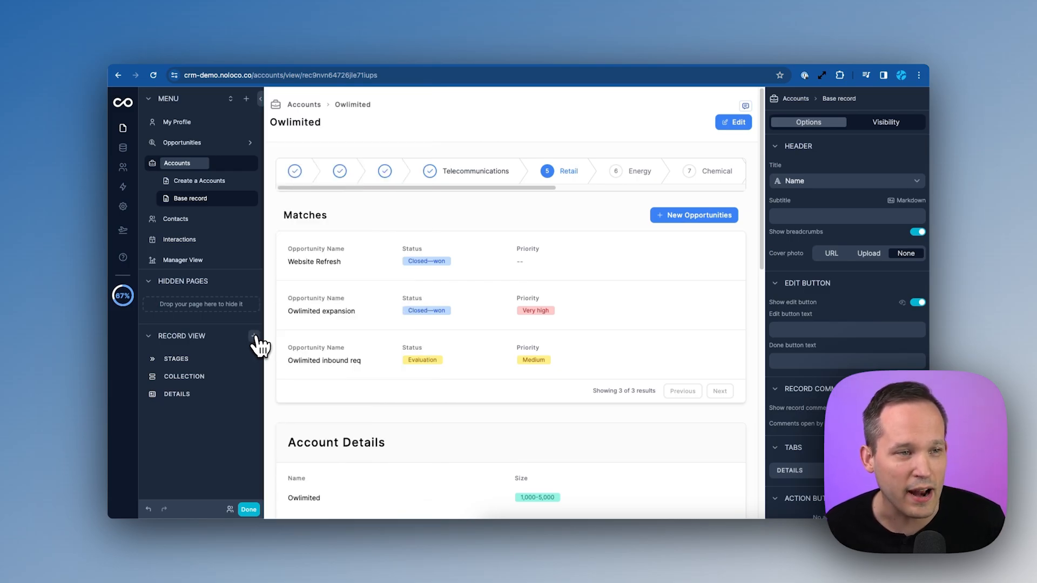
pyautogui.click(246, 98)
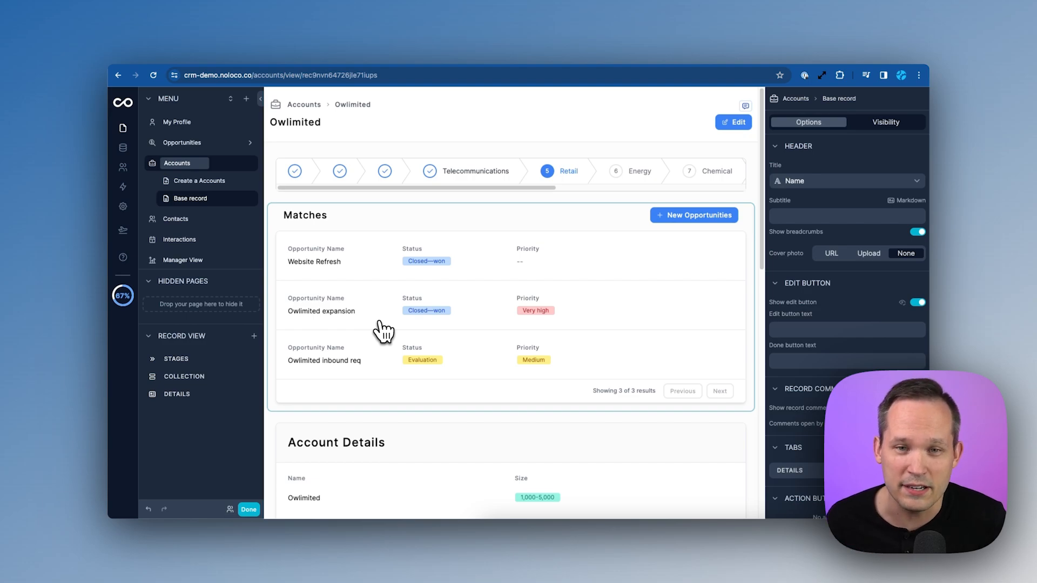
pyautogui.moveTo(469, 290)
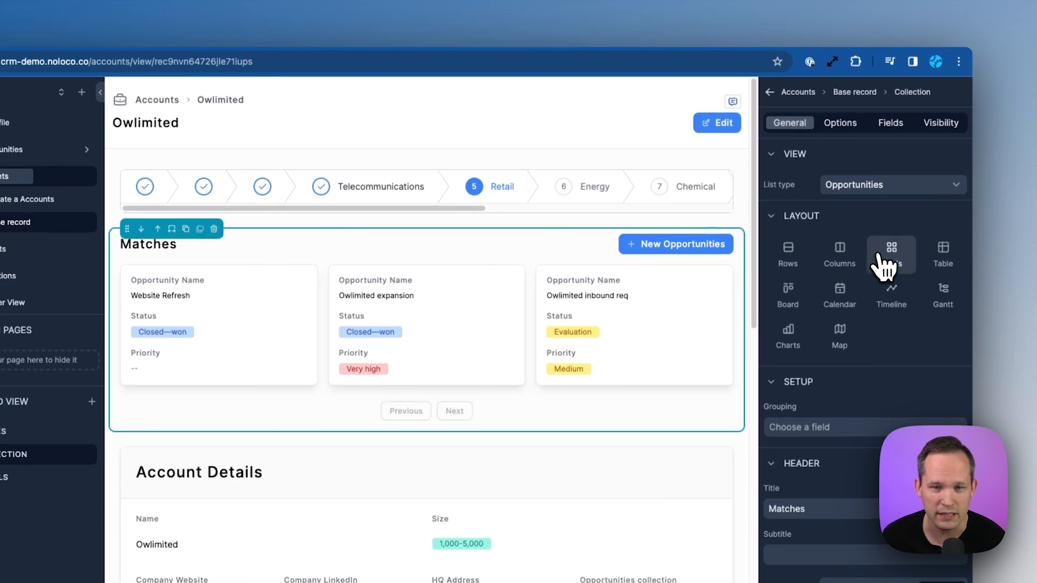
# Step: Lay out Matches as rows grouped by status, review its available fields, and finish editing
pyautogui.click(787, 294)
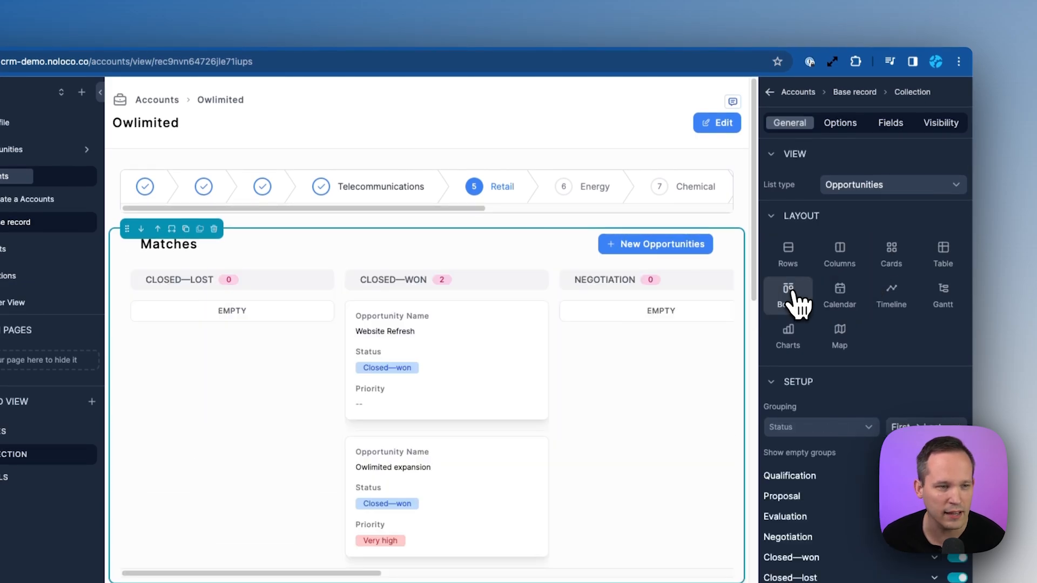
pyautogui.click(840, 122)
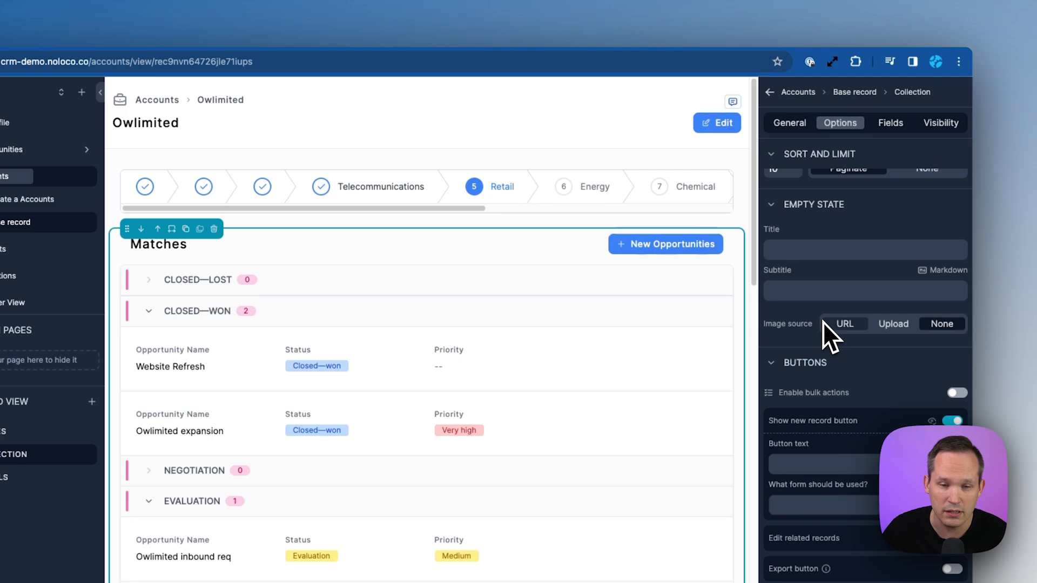
pyautogui.click(890, 122)
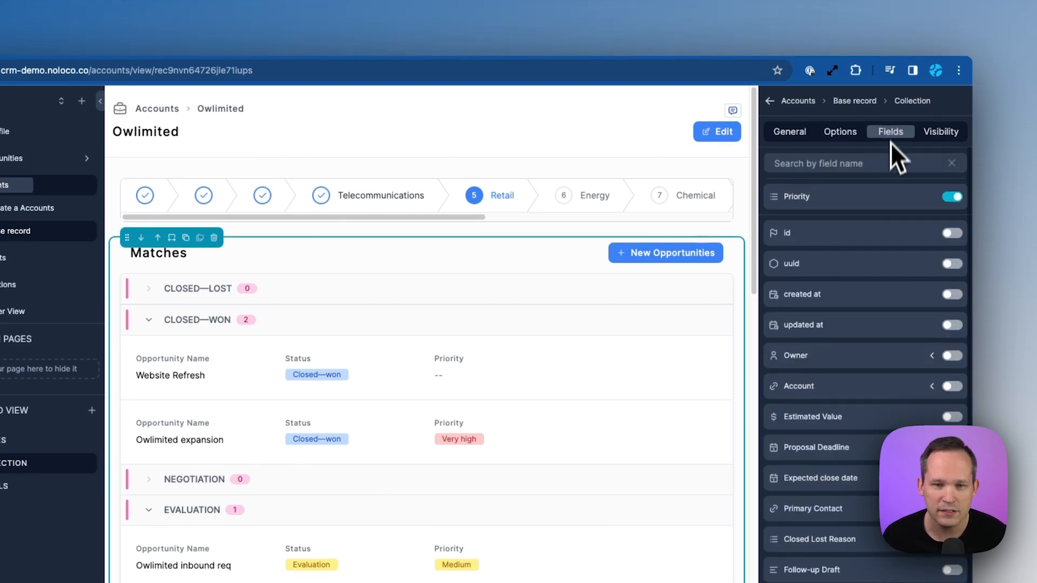
pyautogui.moveTo(900, 321)
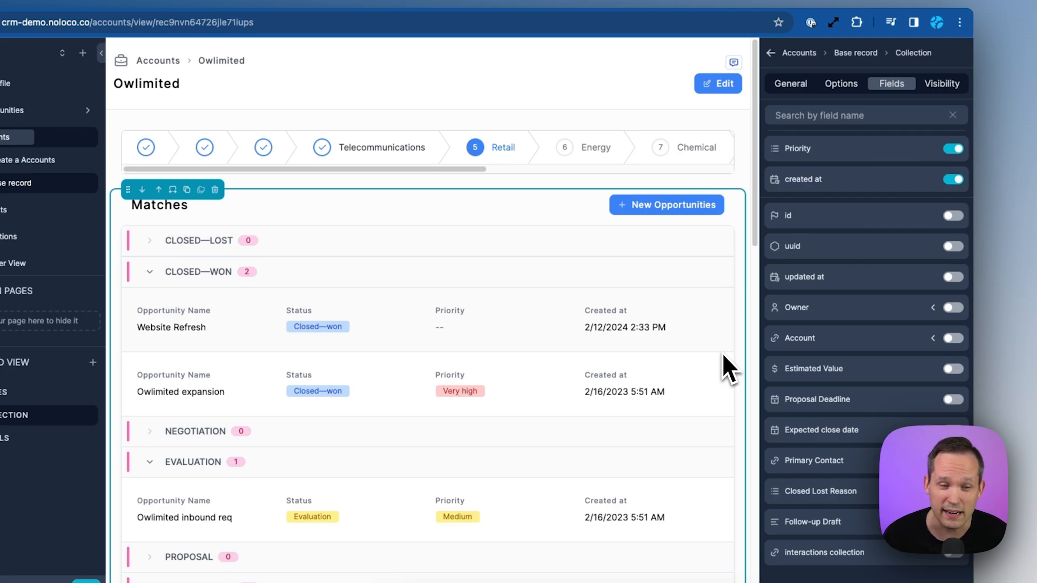
pyautogui.click(941, 83)
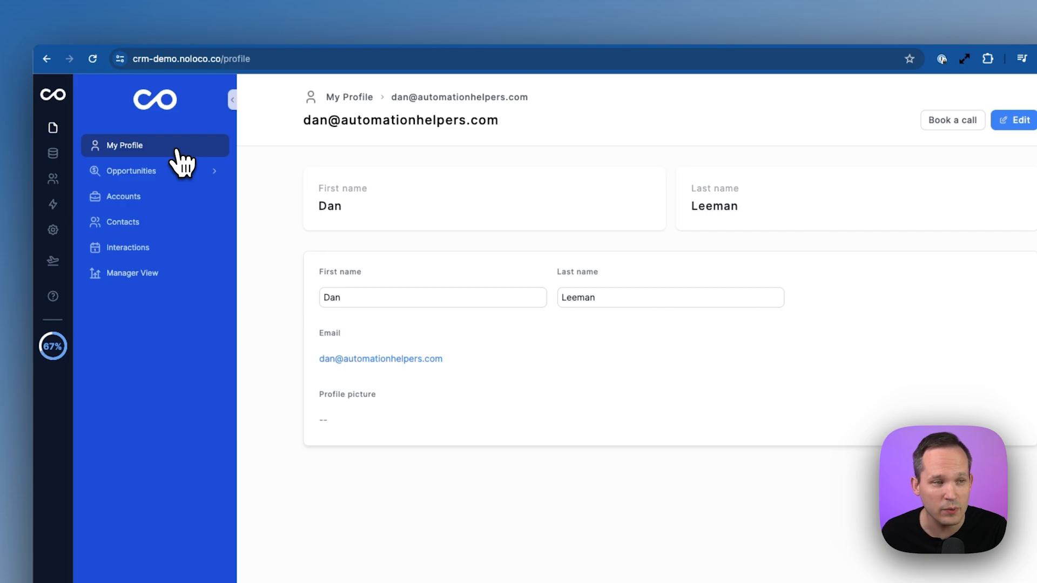
# Step: Switch the app's navigation menu style to a top bar in Settings > Navigation
pyautogui.click(123, 197)
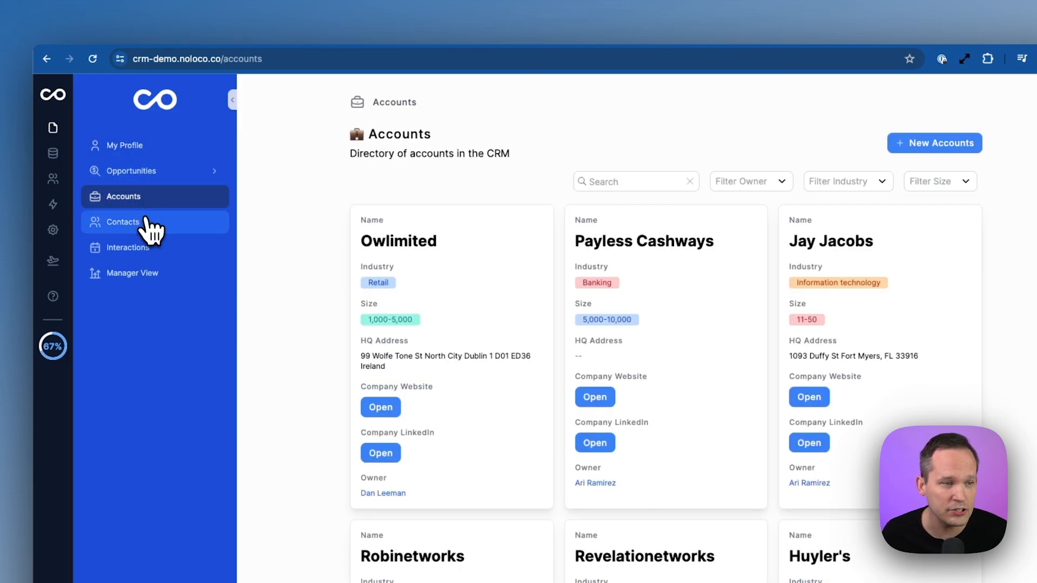
pyautogui.click(123, 221)
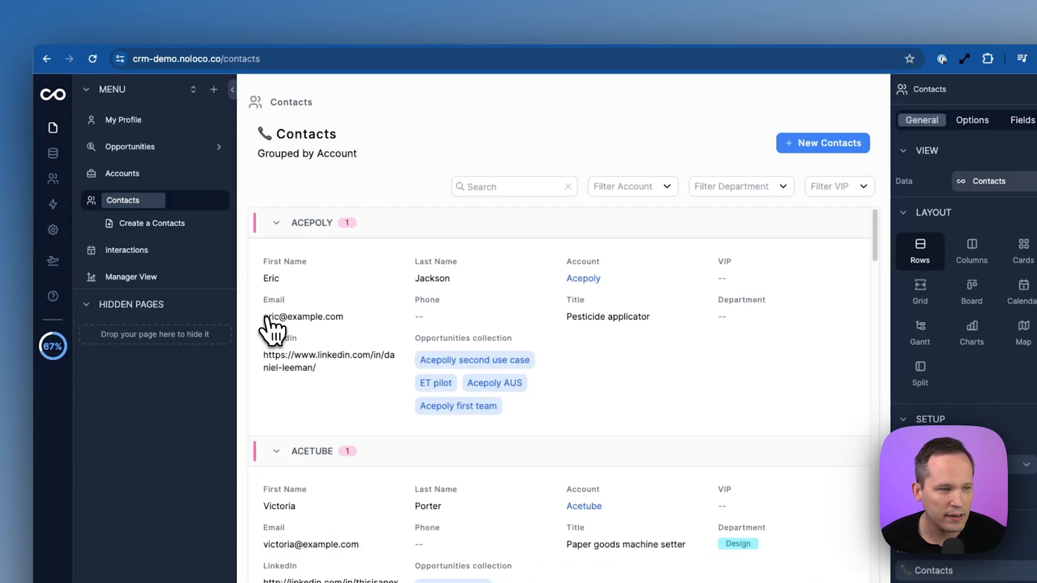
pyautogui.click(51, 229)
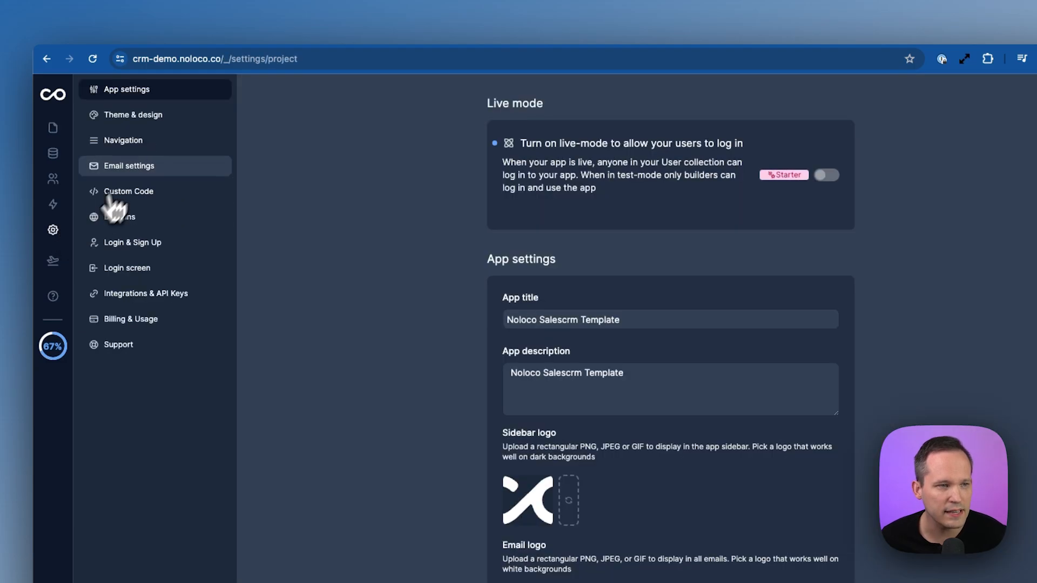
pyautogui.click(123, 140)
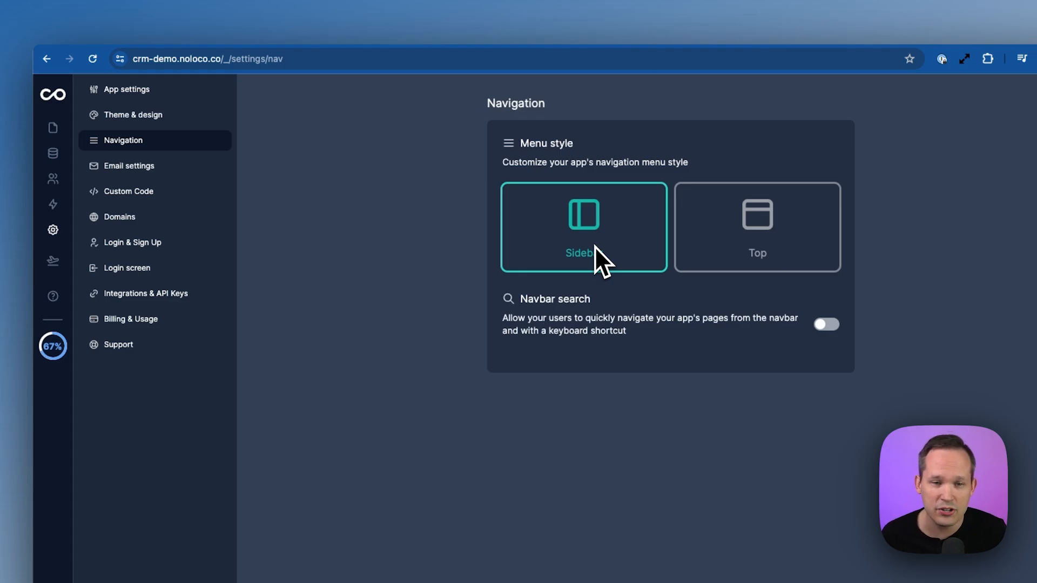
pyautogui.click(756, 227)
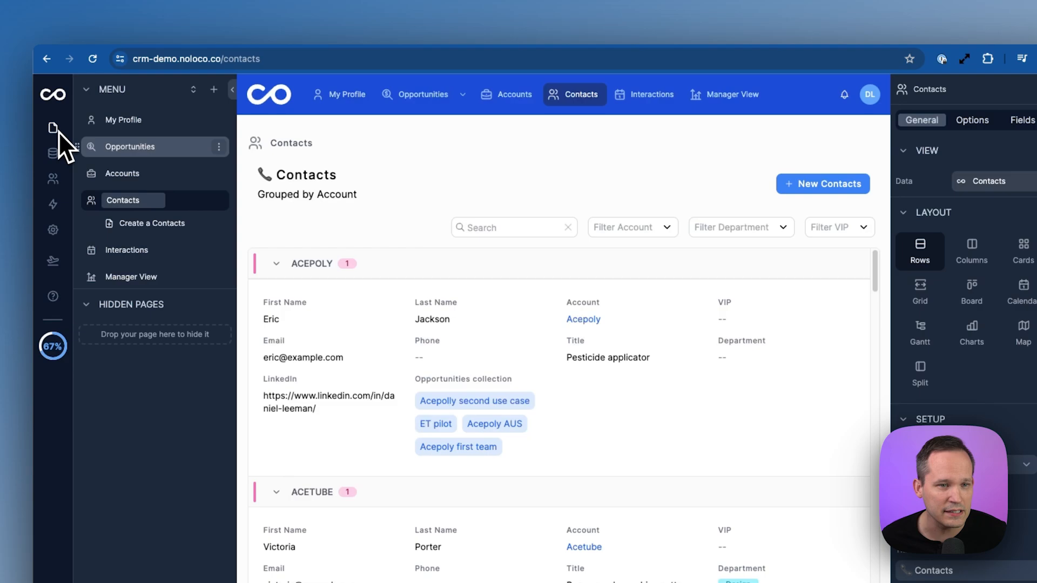
pyautogui.moveTo(543, 139)
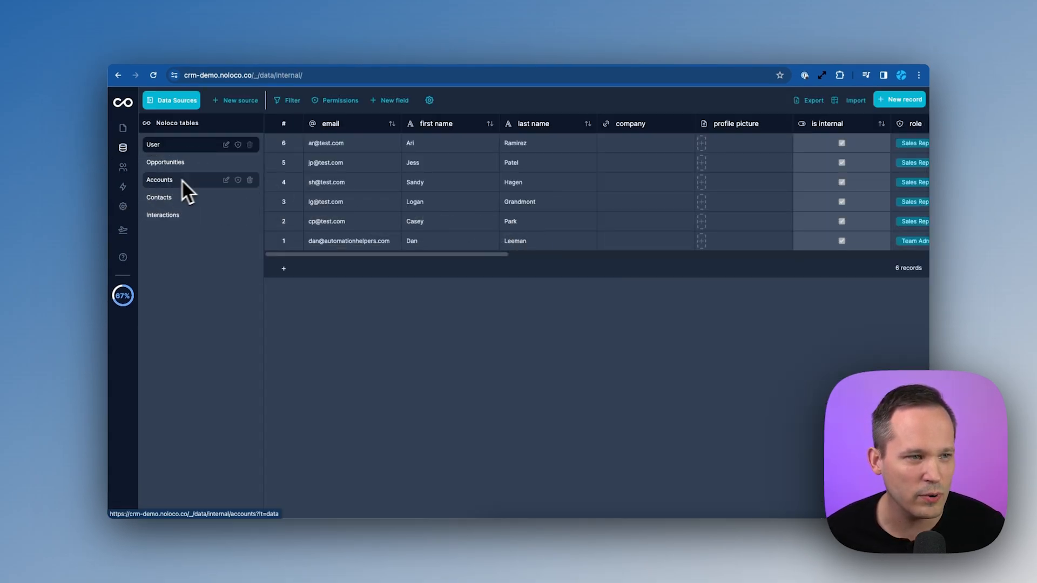
# Step: View the Opportunities table in Data Sources
pyautogui.click(164, 159)
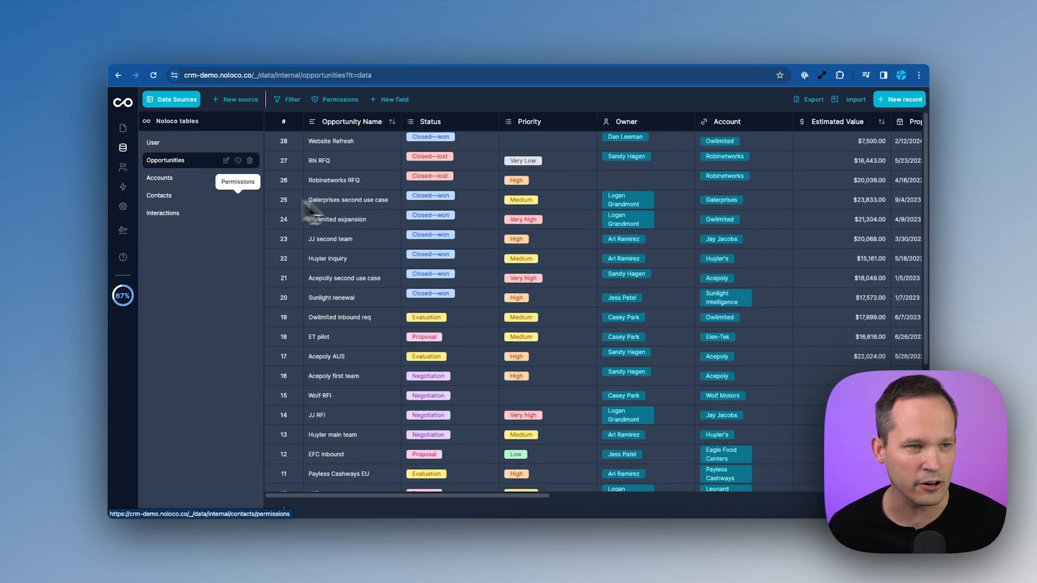
# Step: Open the Accounts table and select a Size cell to set it to 1-10
pyautogui.click(159, 177)
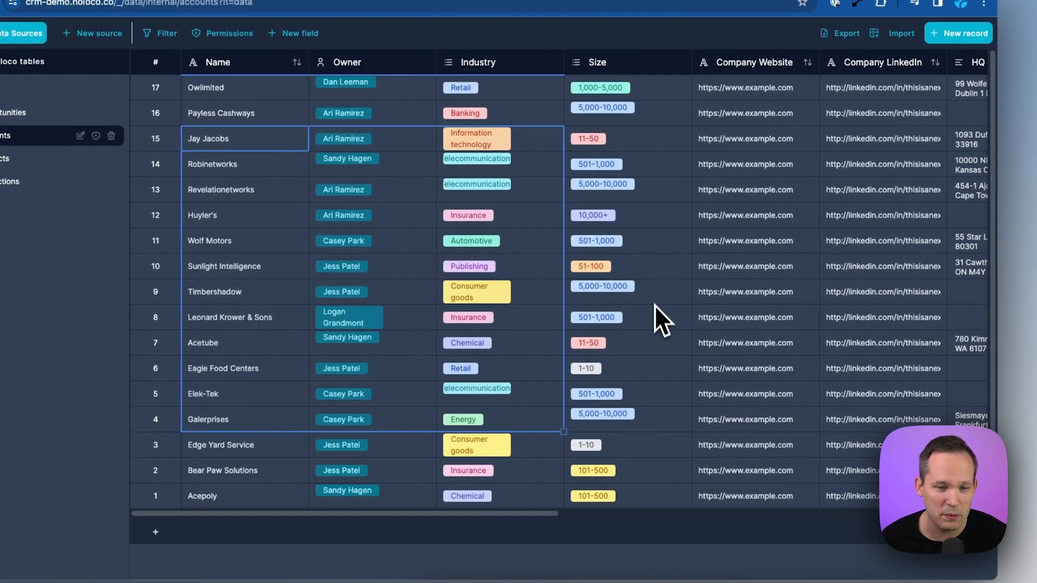
pyautogui.moveTo(671, 403)
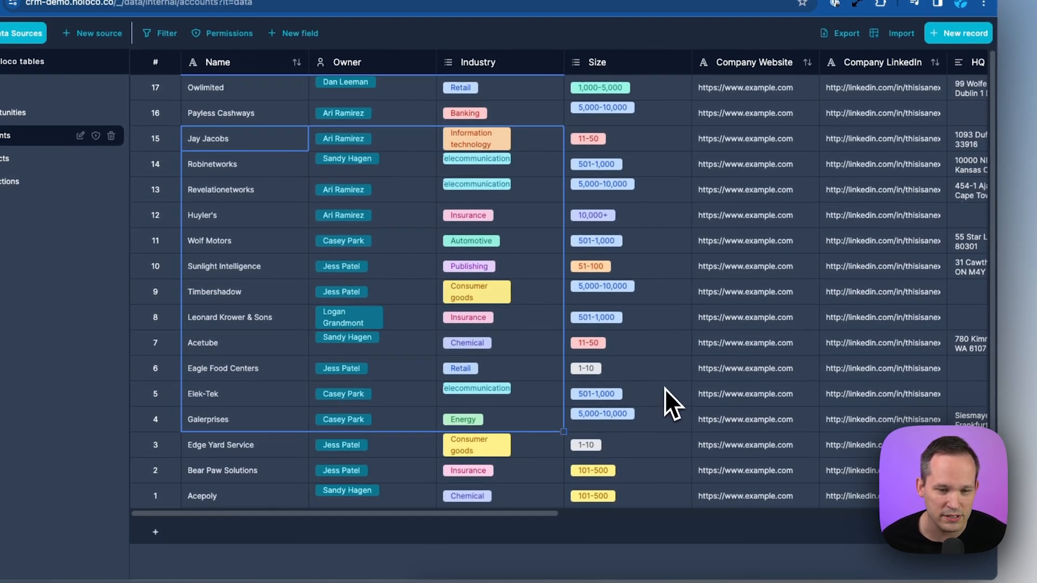
pyautogui.click(596, 393)
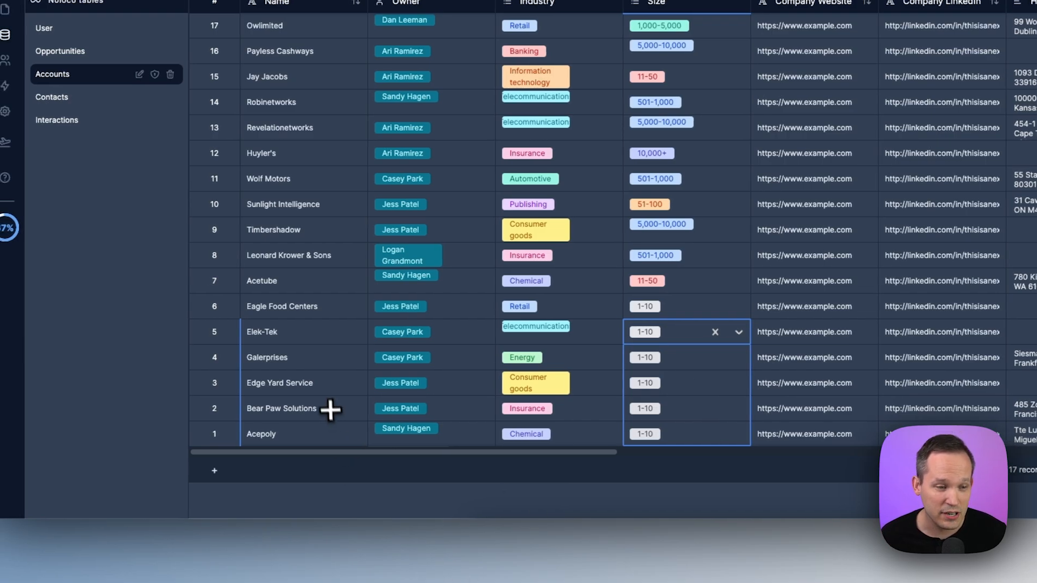
pyautogui.hscroll(3)
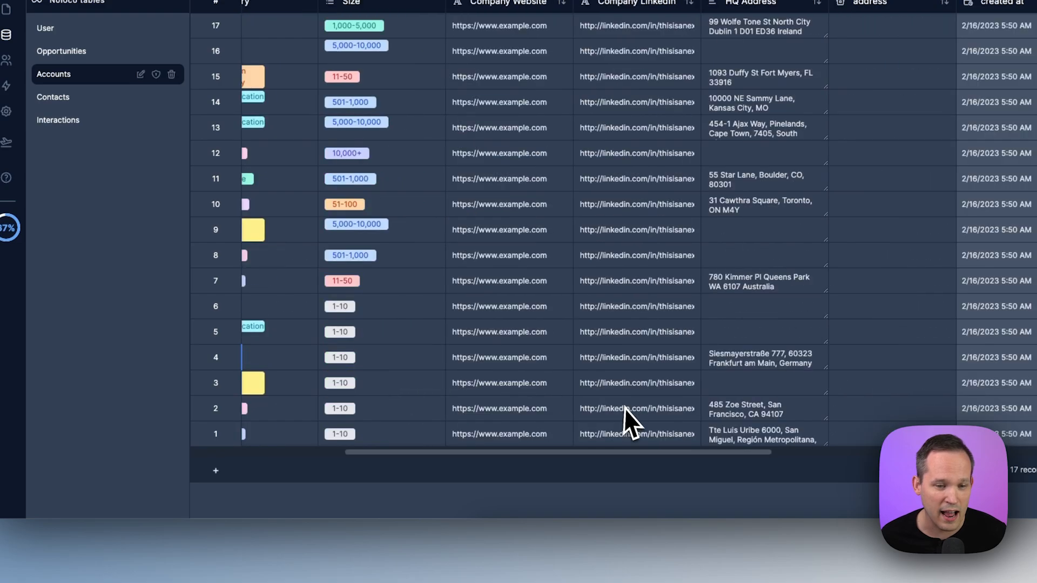
pyautogui.hscroll(3)
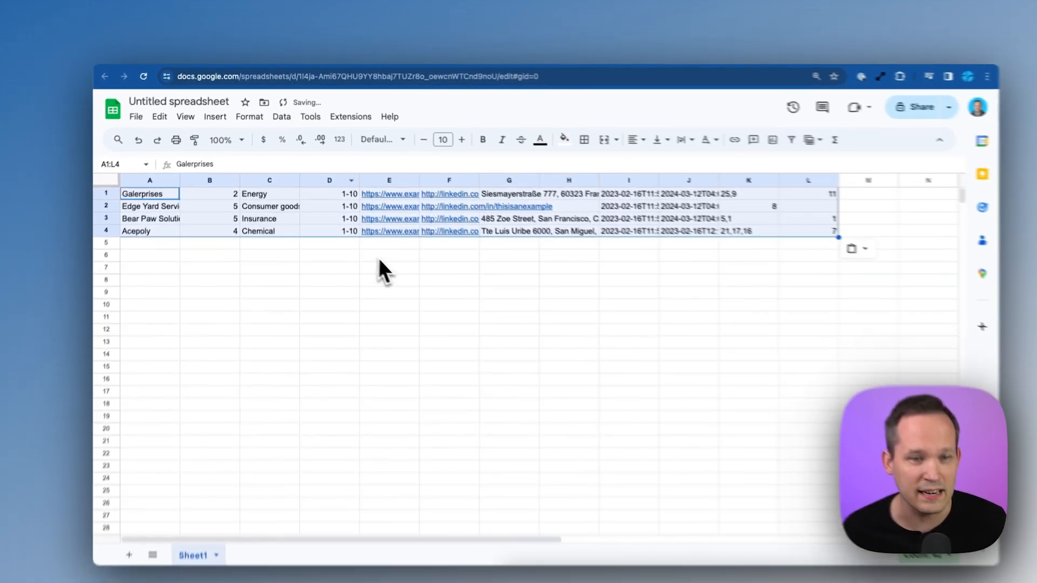
pyautogui.click(376, 259)
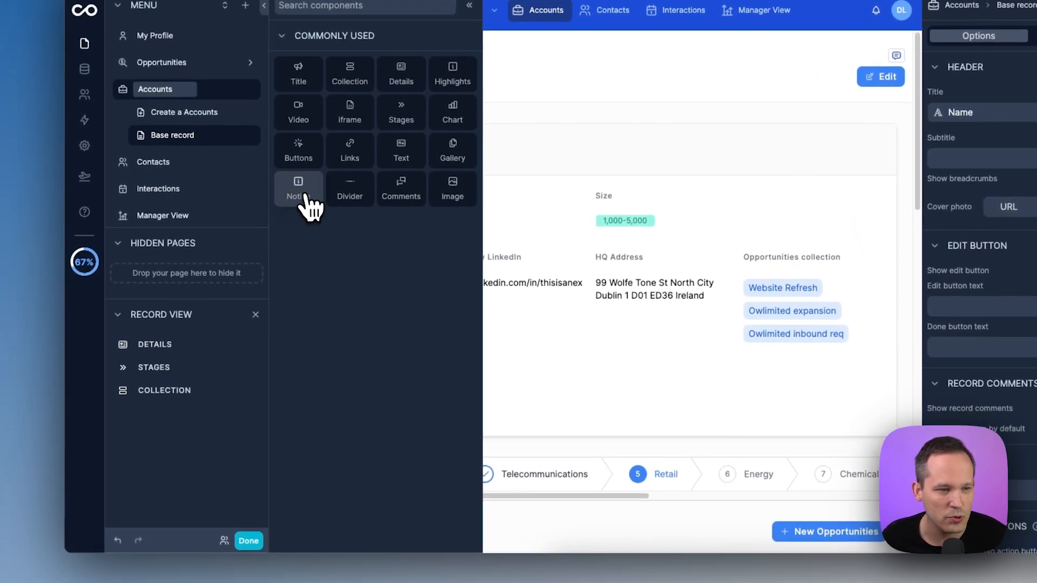
# Step: Add a notice to the account page with the Danger appearance and 'ssdfsdfs' as its title text
pyautogui.click(298, 188)
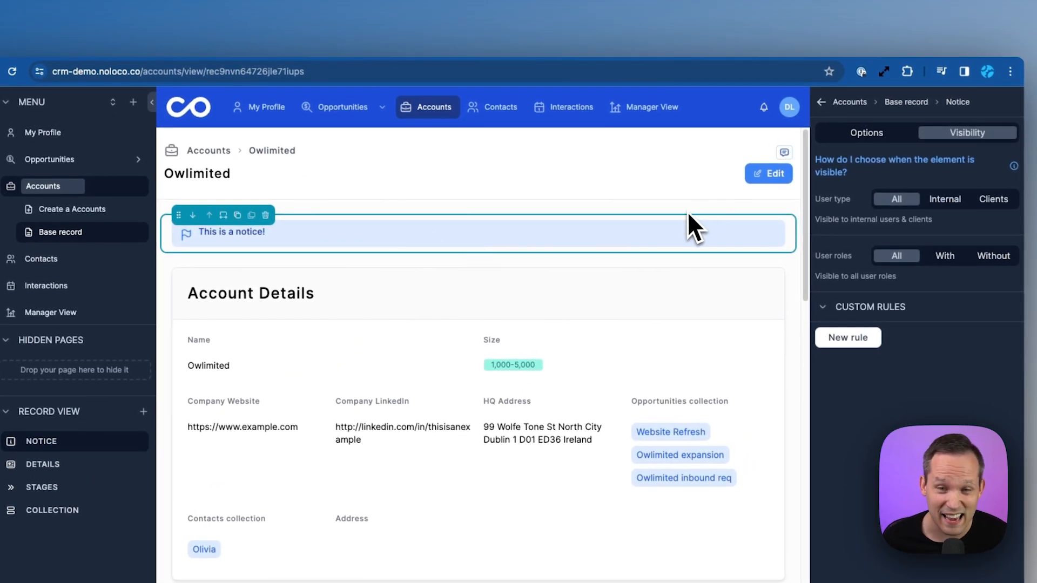
pyautogui.click(867, 133)
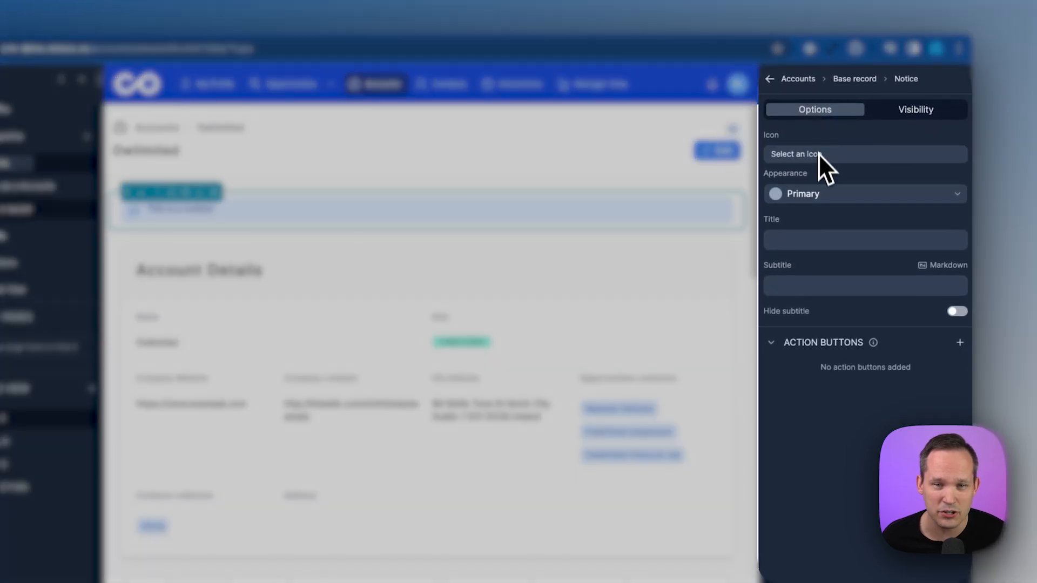
pyautogui.click(863, 194)
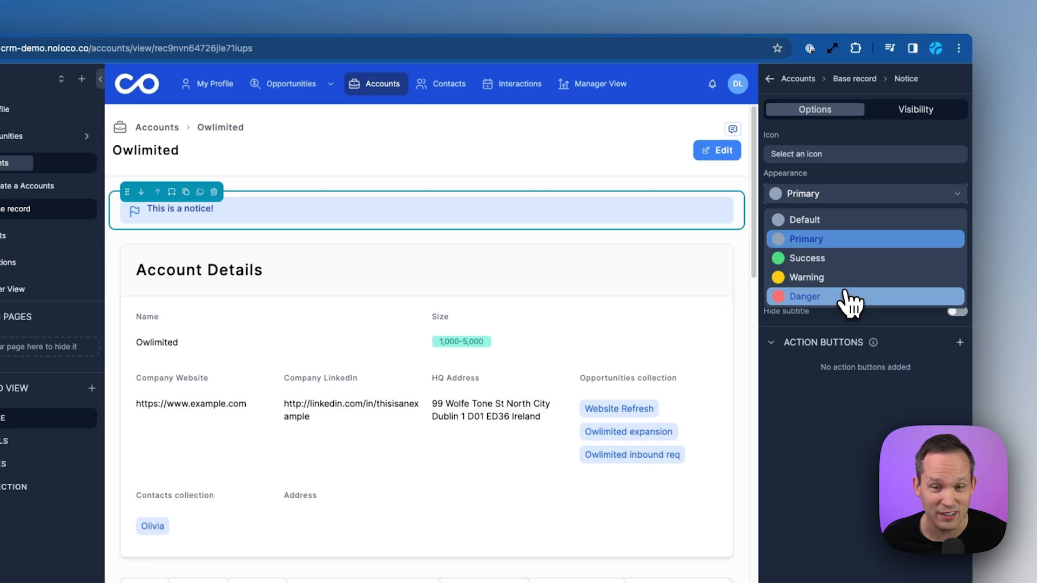
pyautogui.click(804, 296)
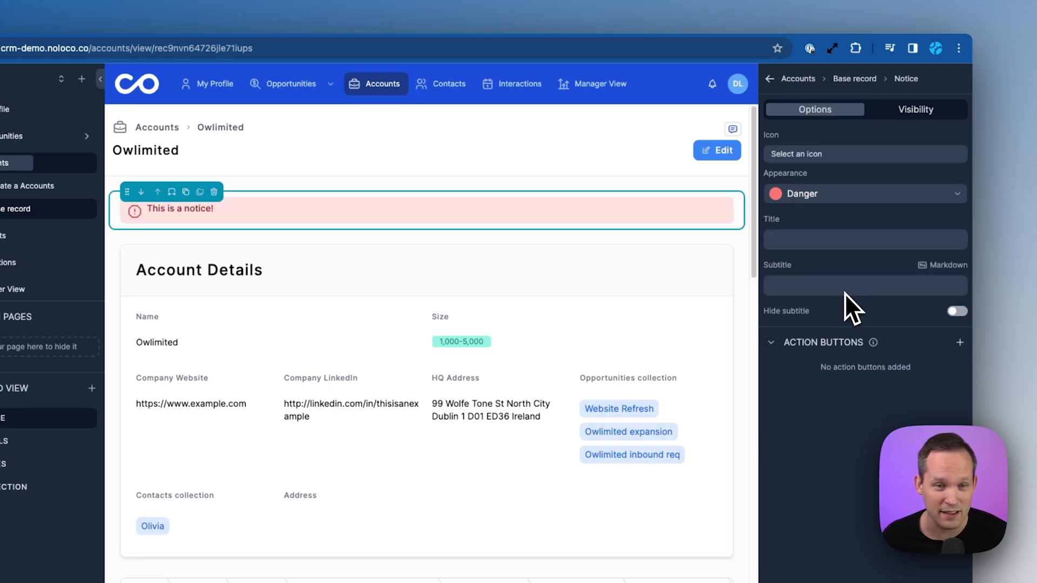
pyautogui.click(864, 239)
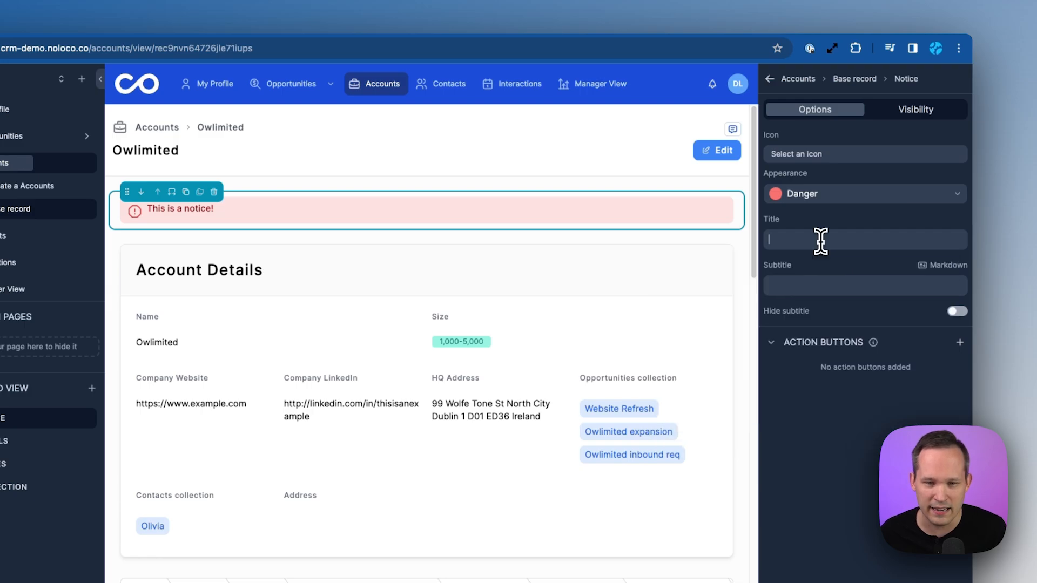
pyautogui.write('ssdfsdfs')
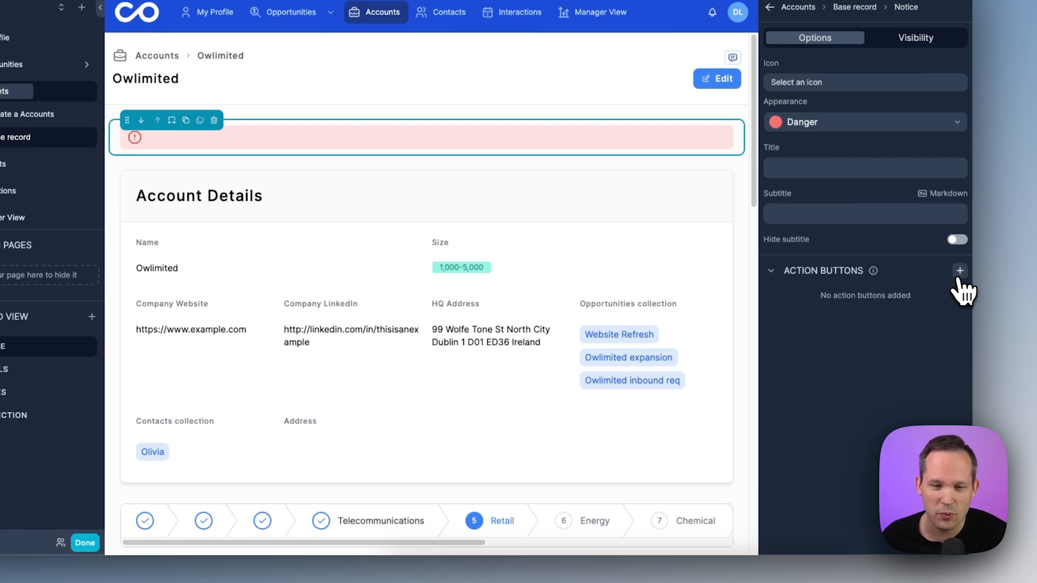
# Step: Add action button Action #1 to the Danger notice
pyautogui.click(959, 270)
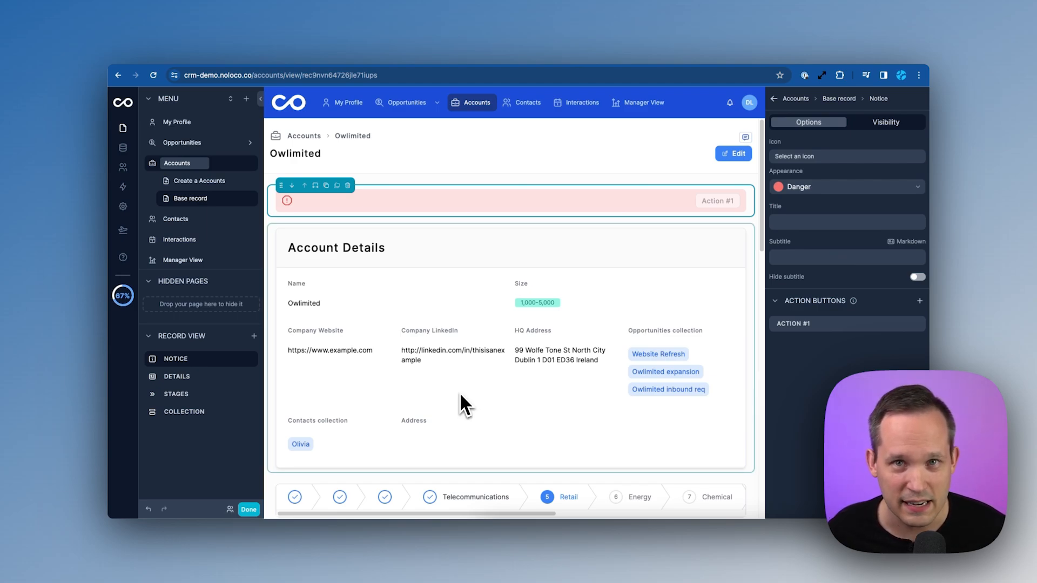
pyautogui.moveTo(456, 433)
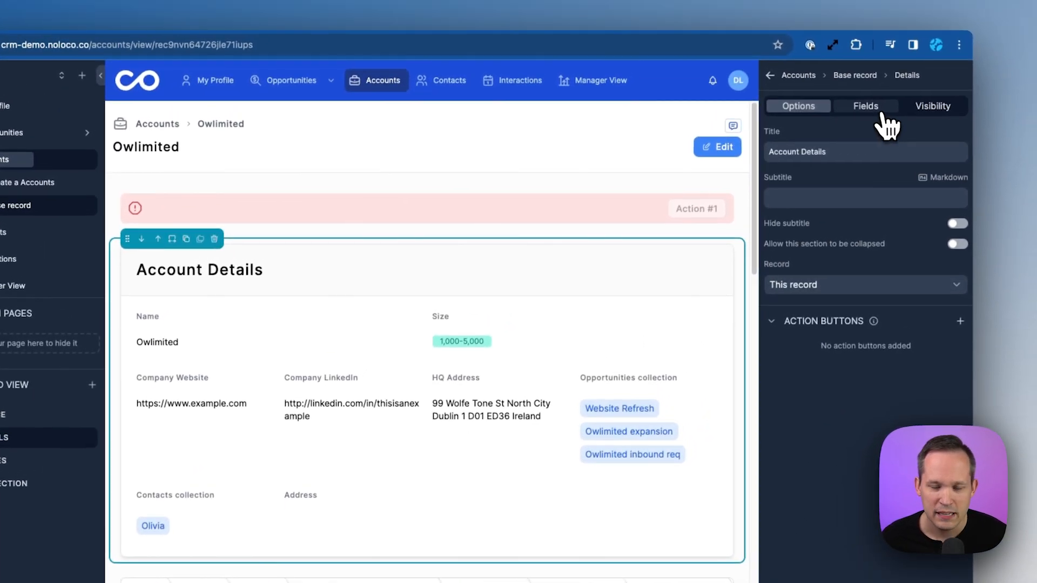
# Step: Show the Account Details section's field list and scroll through its toggles
pyautogui.click(865, 106)
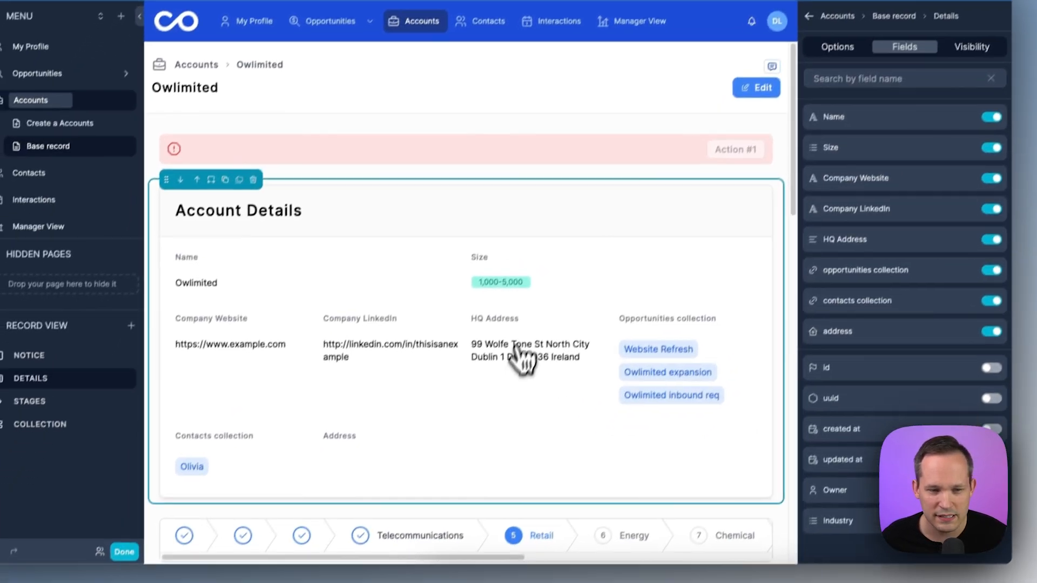
pyautogui.scroll(-3)
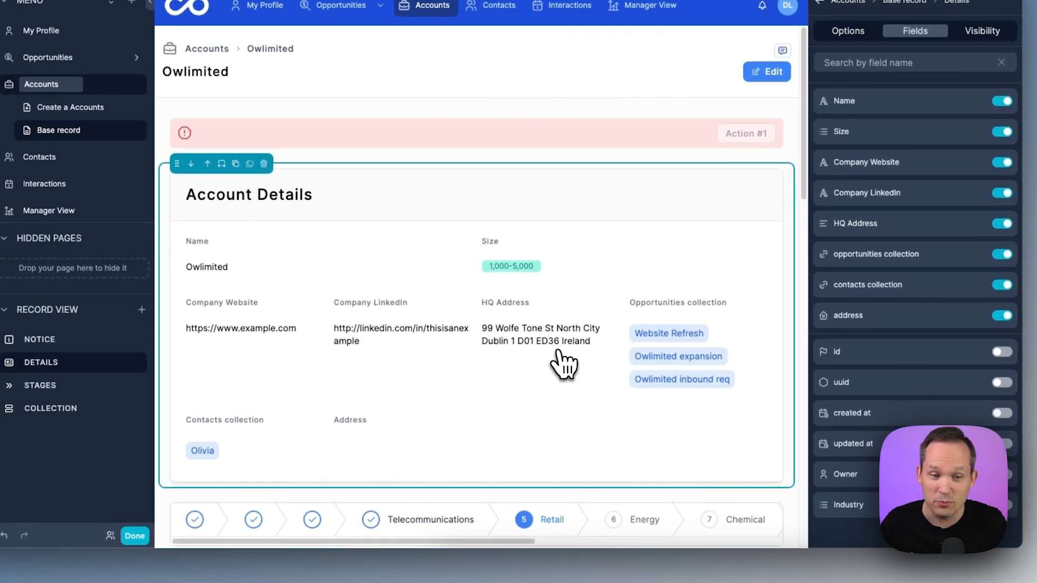
pyautogui.moveTo(437, 417)
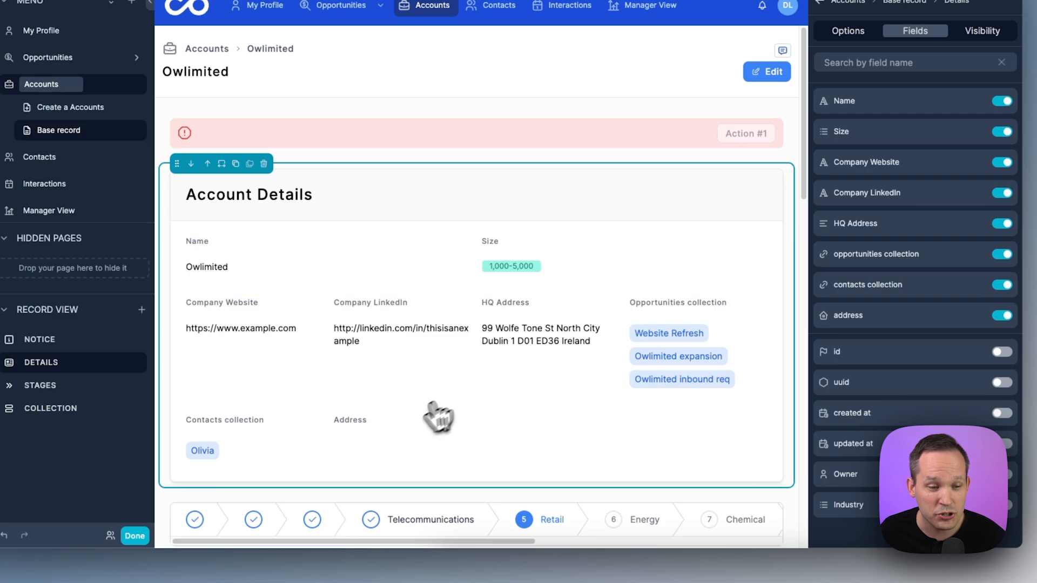
pyautogui.moveTo(398, 442)
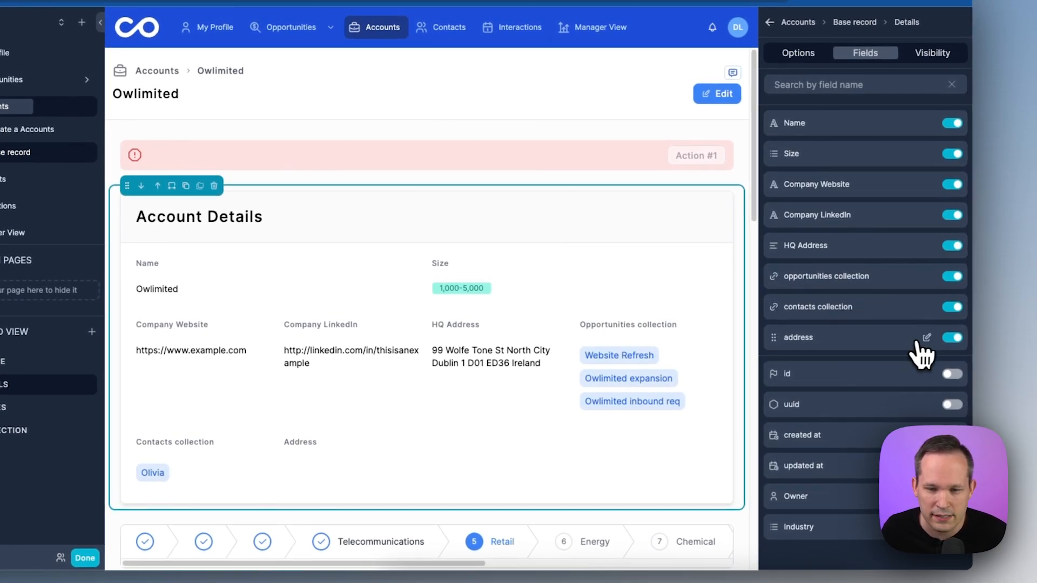
# Step: Set the address field's form input to Autocomplete address and start the Google Maps integration setup
pyautogui.click(926, 337)
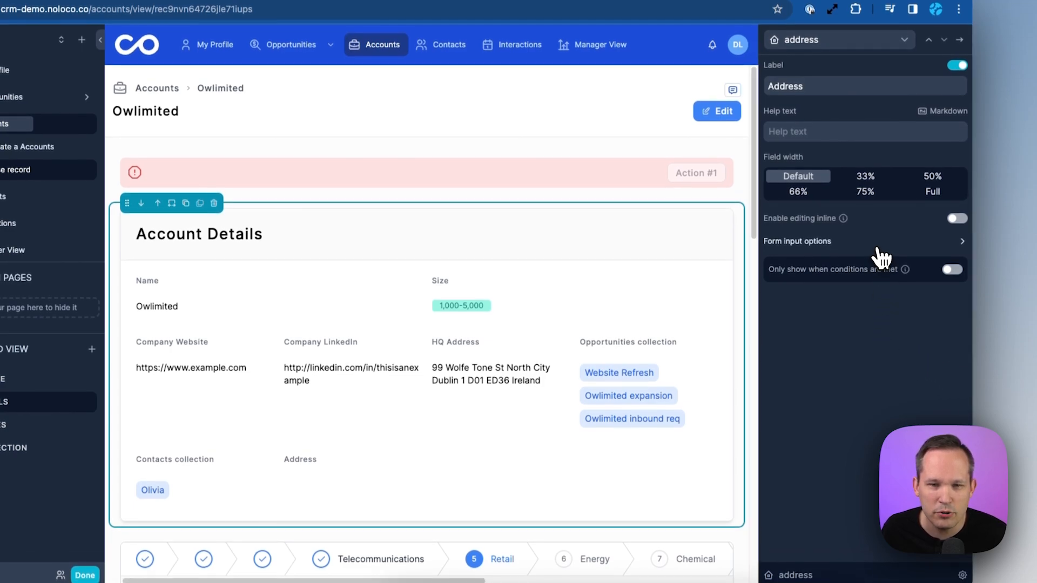
pyautogui.click(860, 241)
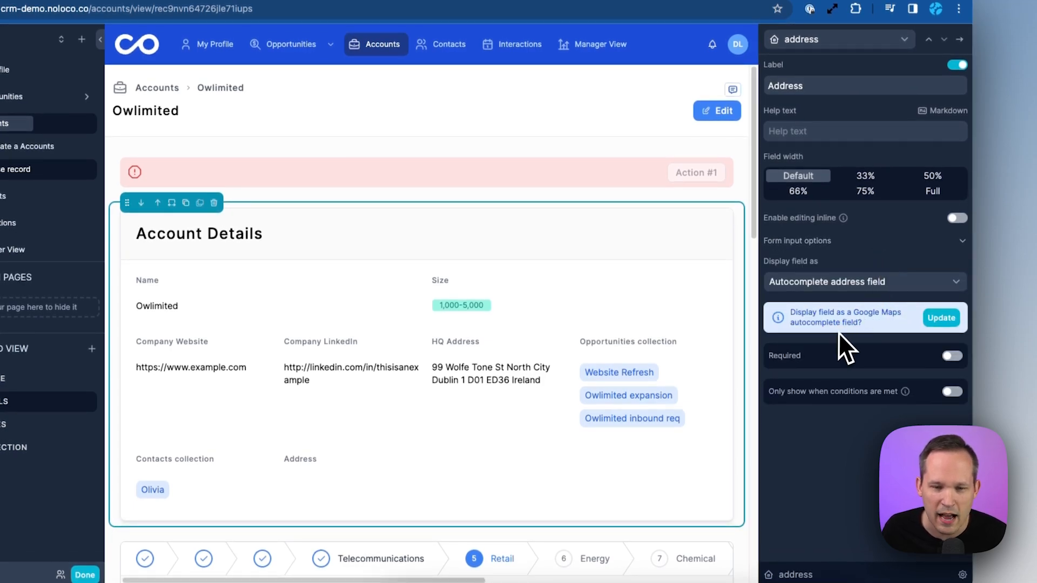
pyautogui.moveTo(899, 337)
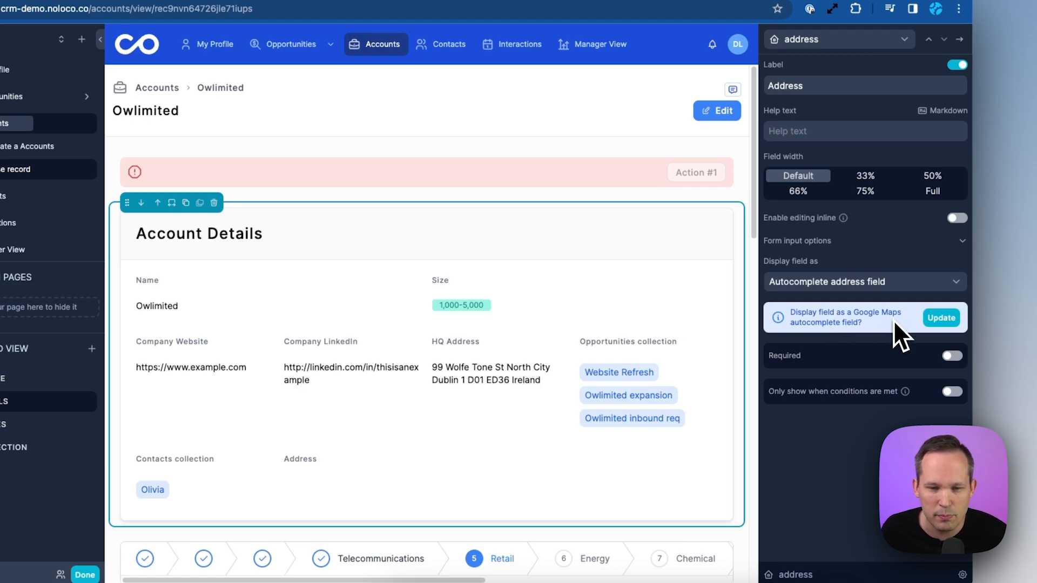
pyautogui.click(940, 317)
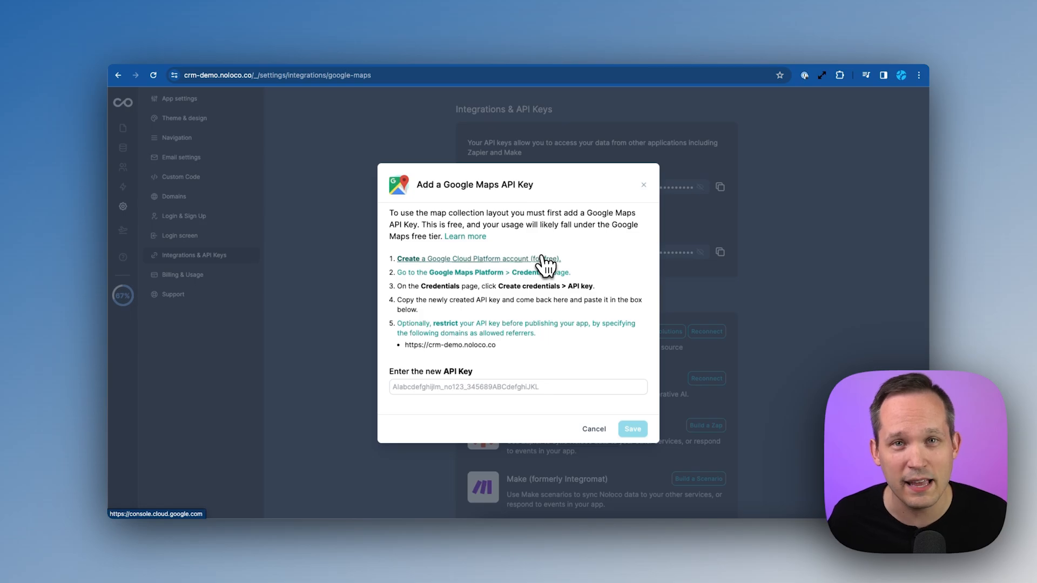
# Step: Get an API key from Google Cloud Console and save it as Noloco's Google Maps key
pyautogui.click(464, 258)
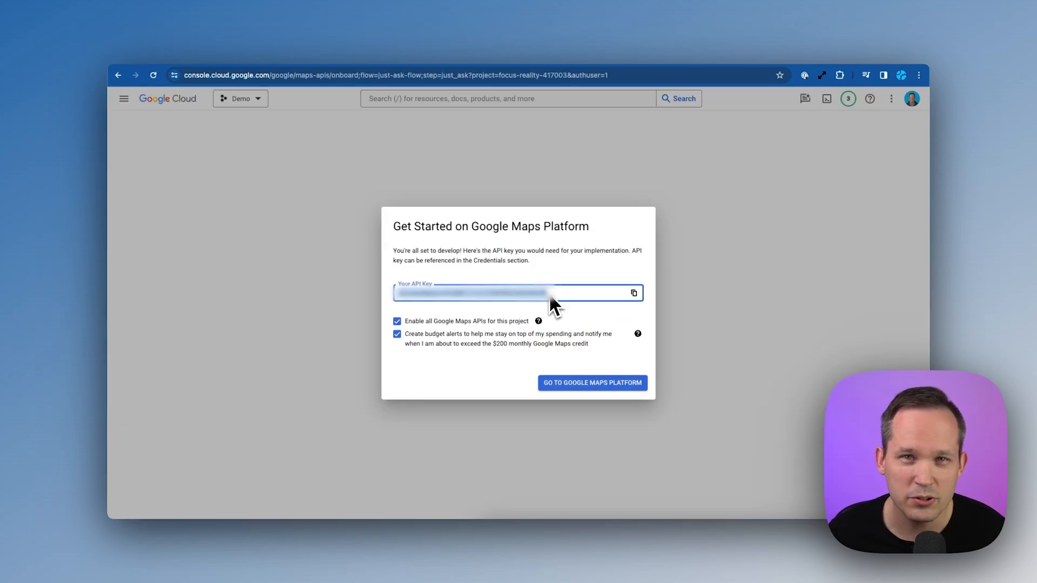
pyautogui.moveTo(581, 294)
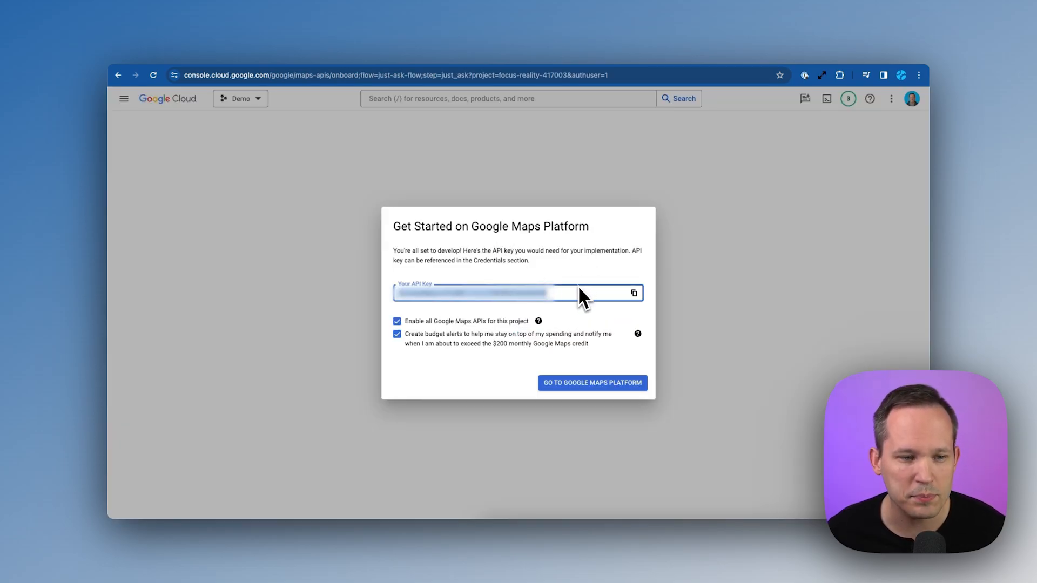
pyautogui.moveTo(616, 348)
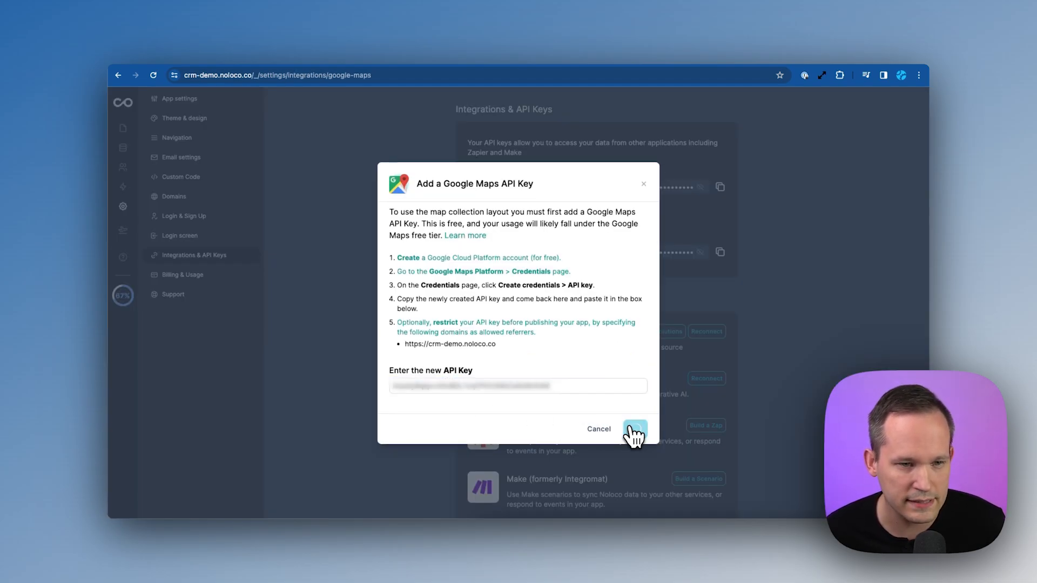
pyautogui.click(634, 429)
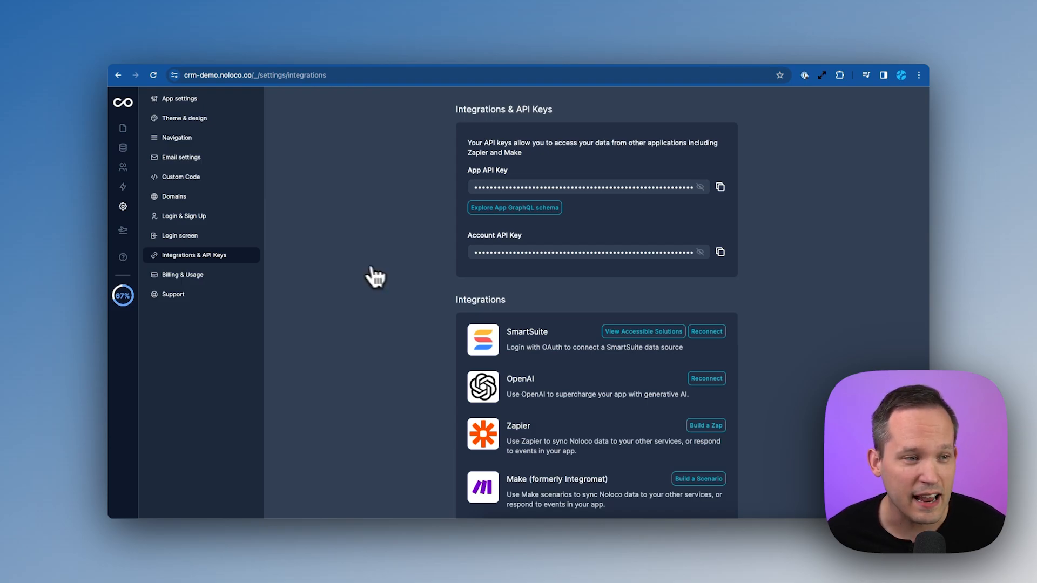
pyautogui.moveTo(185, 271)
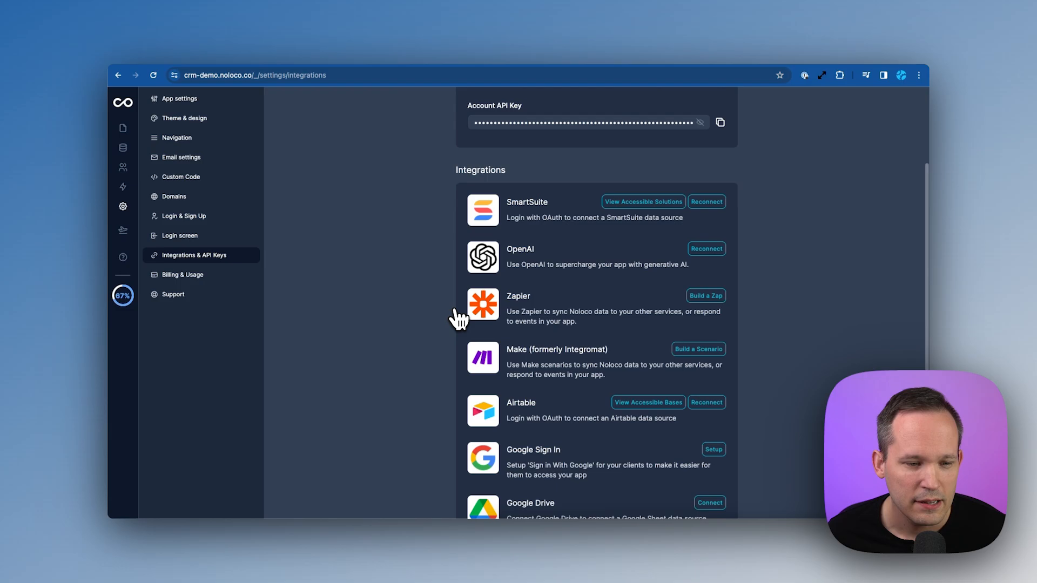
# Step: Scroll down the Integrations page before heading back to the Owlimited record
pyautogui.scroll(-3)
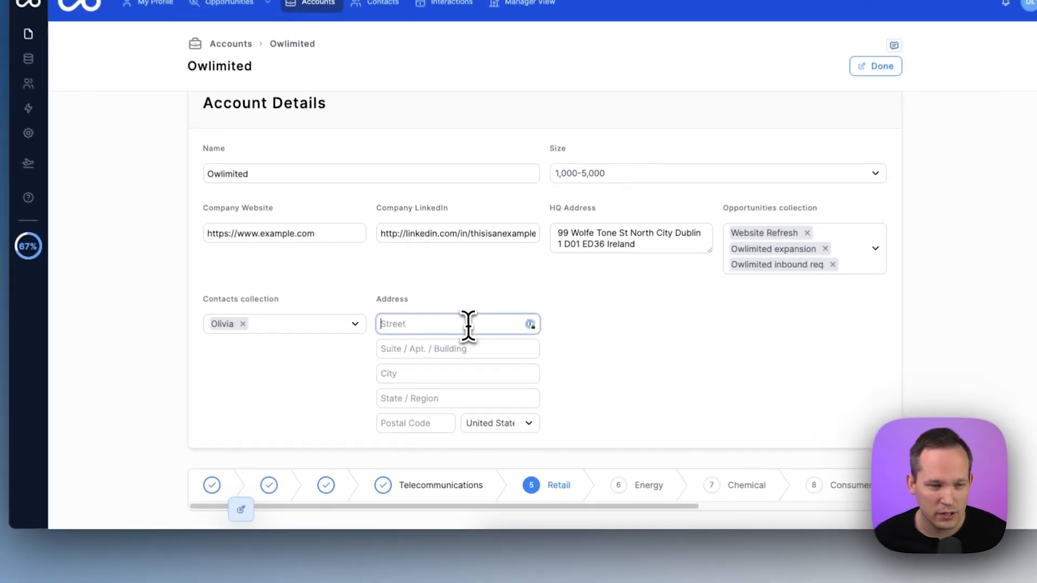
pyautogui.write('101')
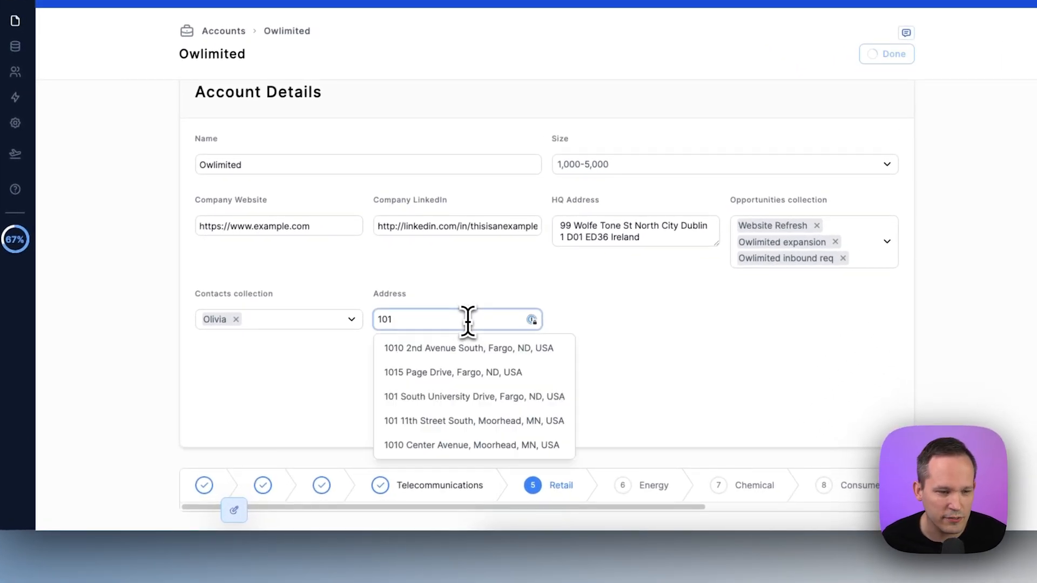
pyautogui.click(452, 372)
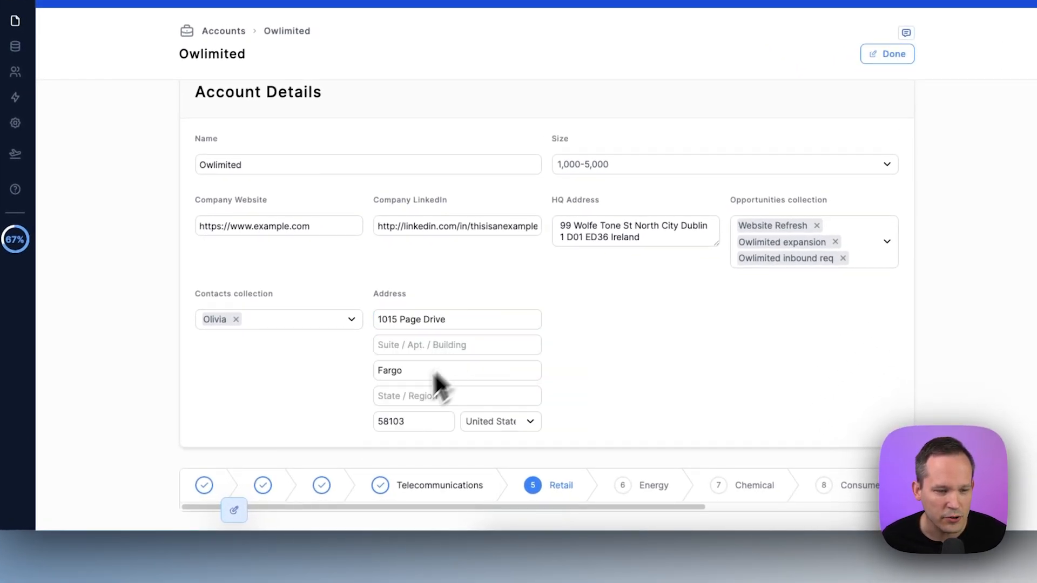